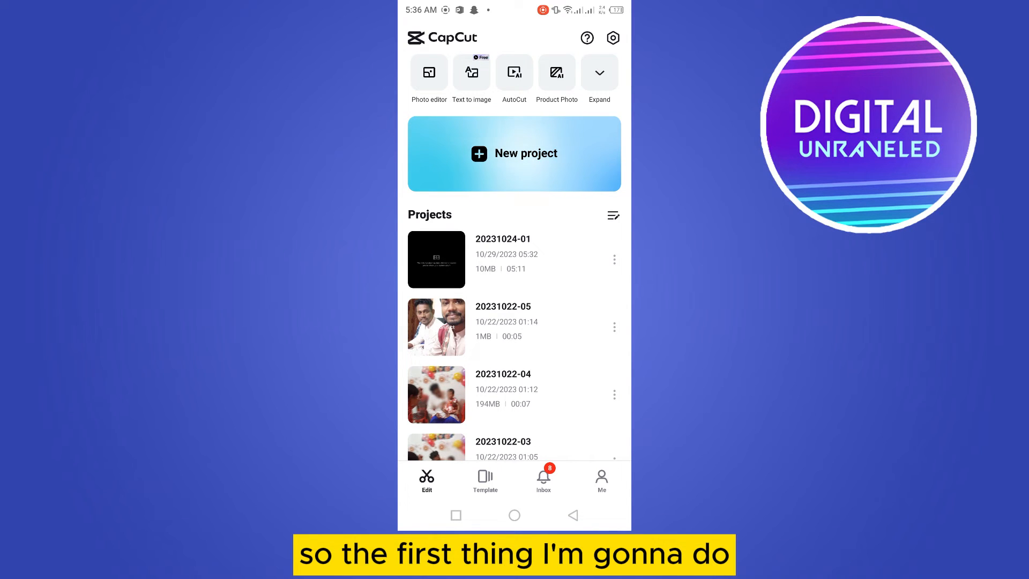
- Create a new project with the 1:44 screen-recording video added to the timeline
left_click(514, 155)
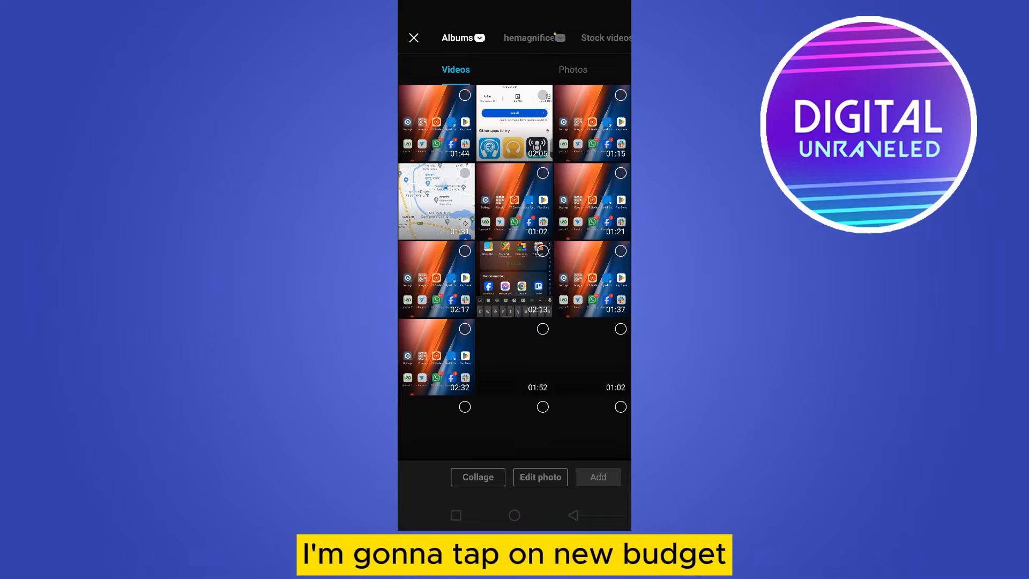
left_click(435, 121)
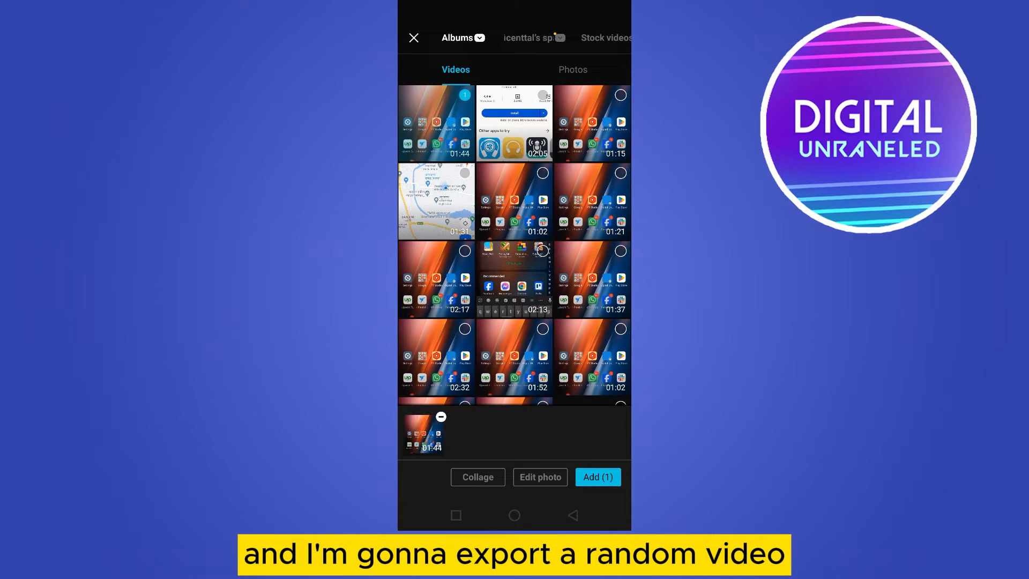
left_click(599, 477)
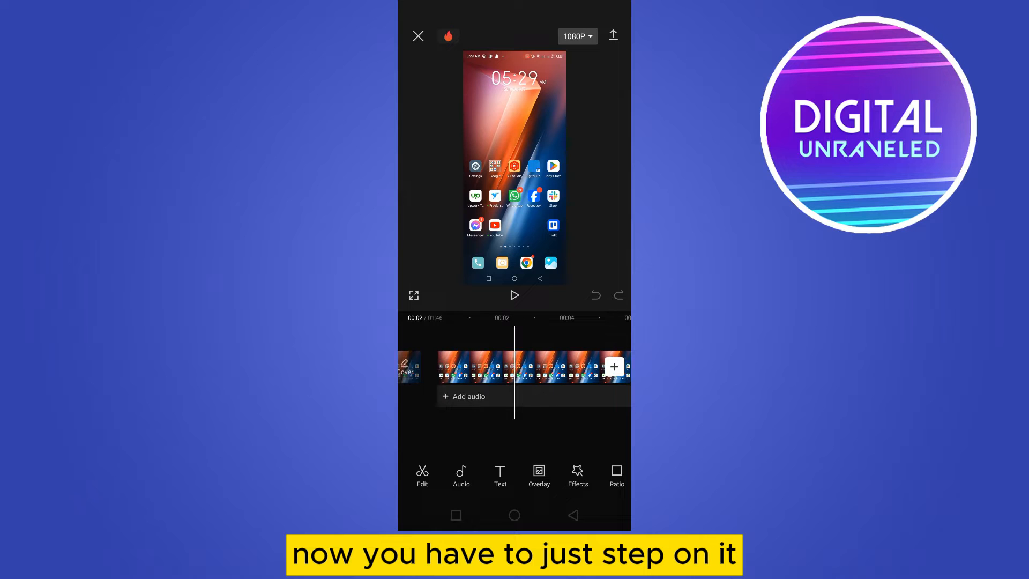
- Select the timeline clip and bring up its voice-effect presets
left_click(526, 367)
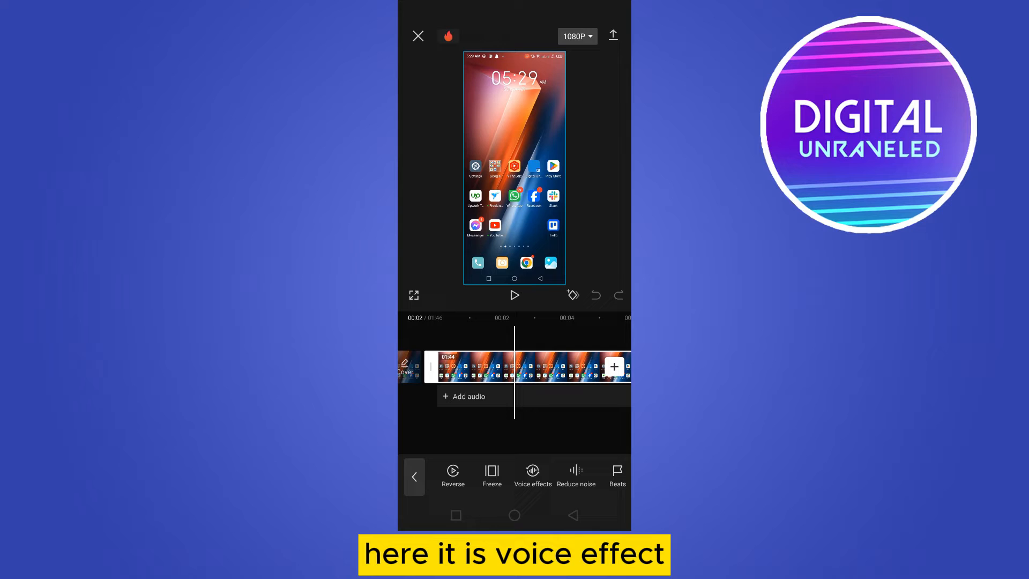
left_click(533, 471)
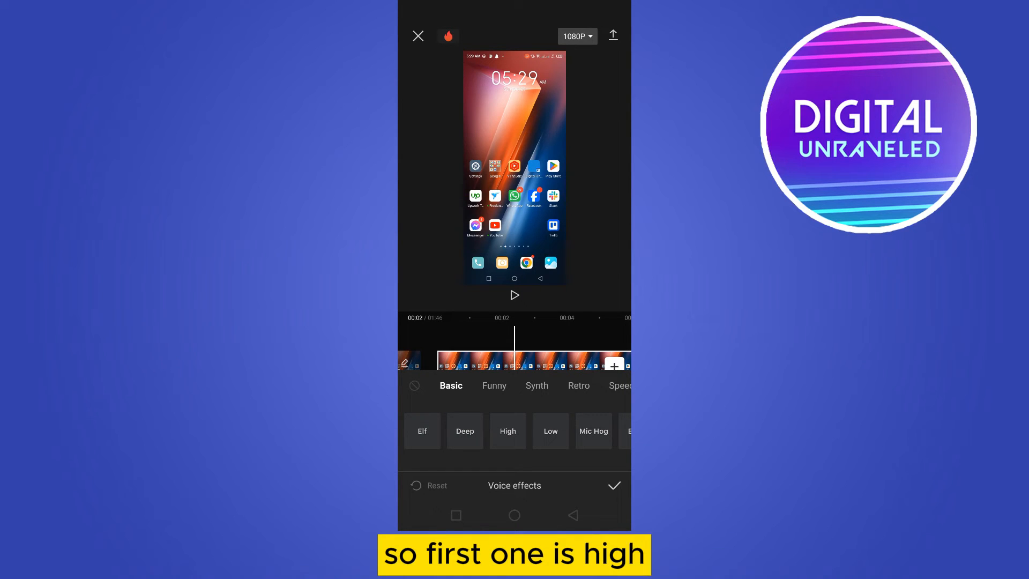
- Try High, then apply the Low voice effect with pitch 28 and timbre about 49
left_click(508, 431)
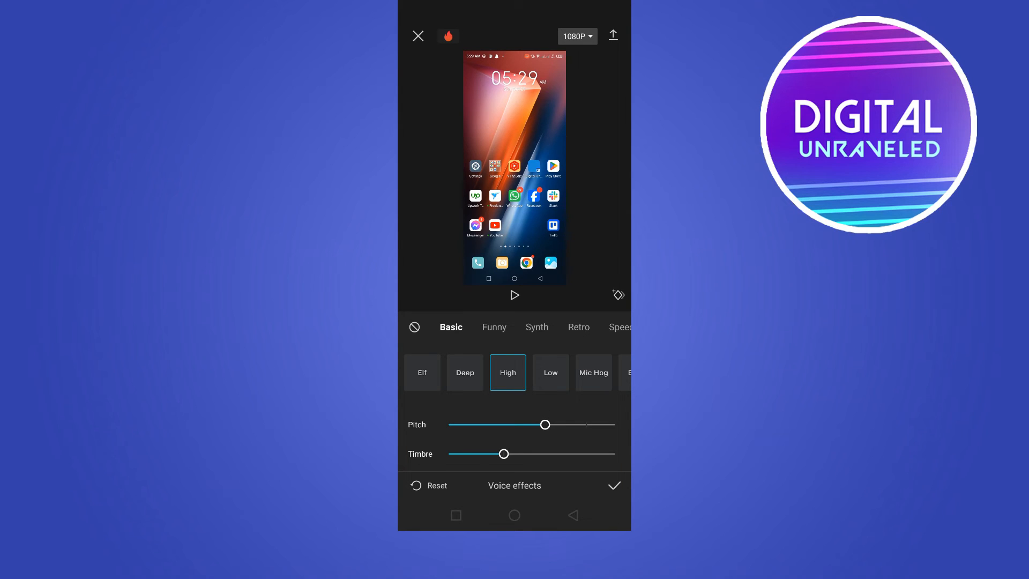
left_click_drag(503, 453, 567, 453)
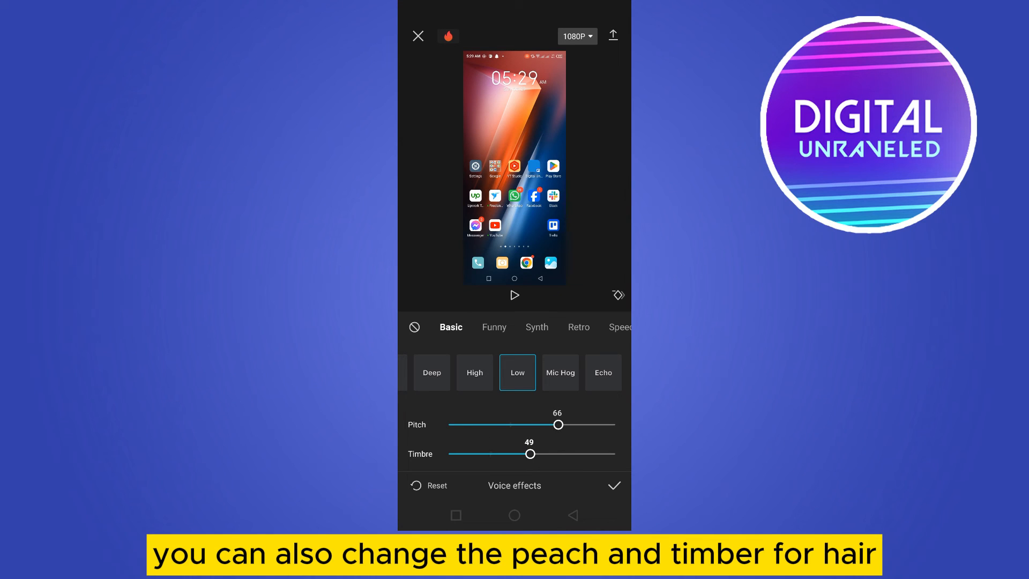
left_click_drag(557, 424, 495, 424)
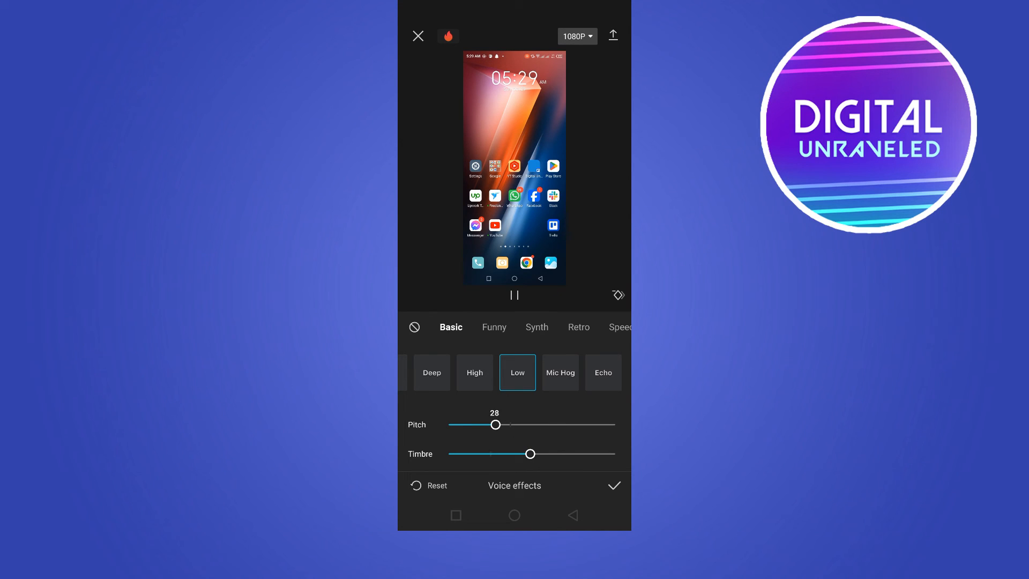